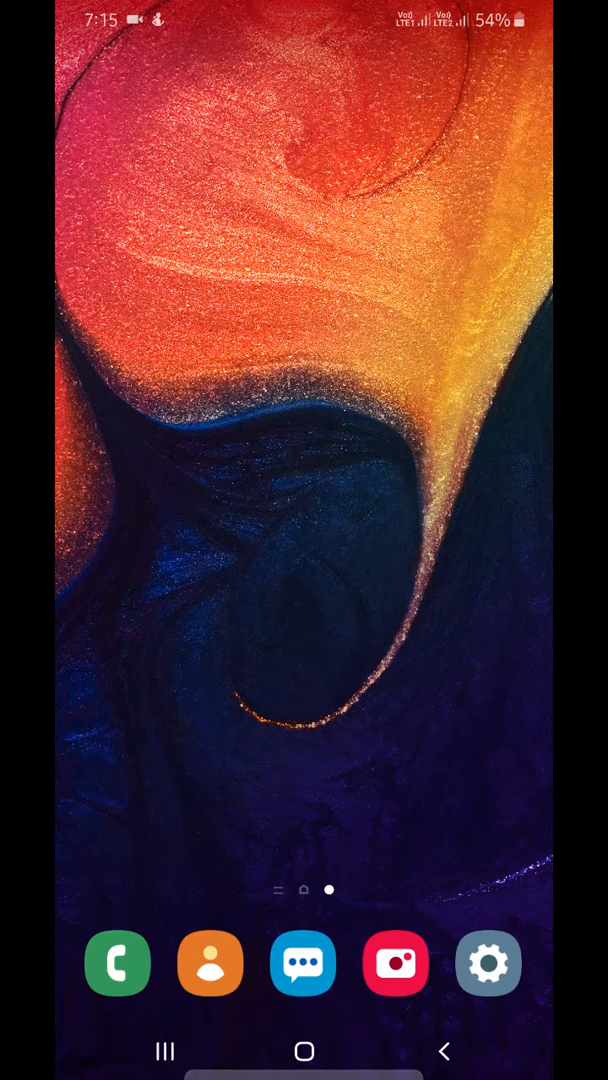
# From the quick panel, reach Settings > Connections > Data usage showing SIM 1, SIM 2 and Wi-Fi summaries
pyautogui.moveTo(304, 10); pyautogui.dragTo(304, 400)
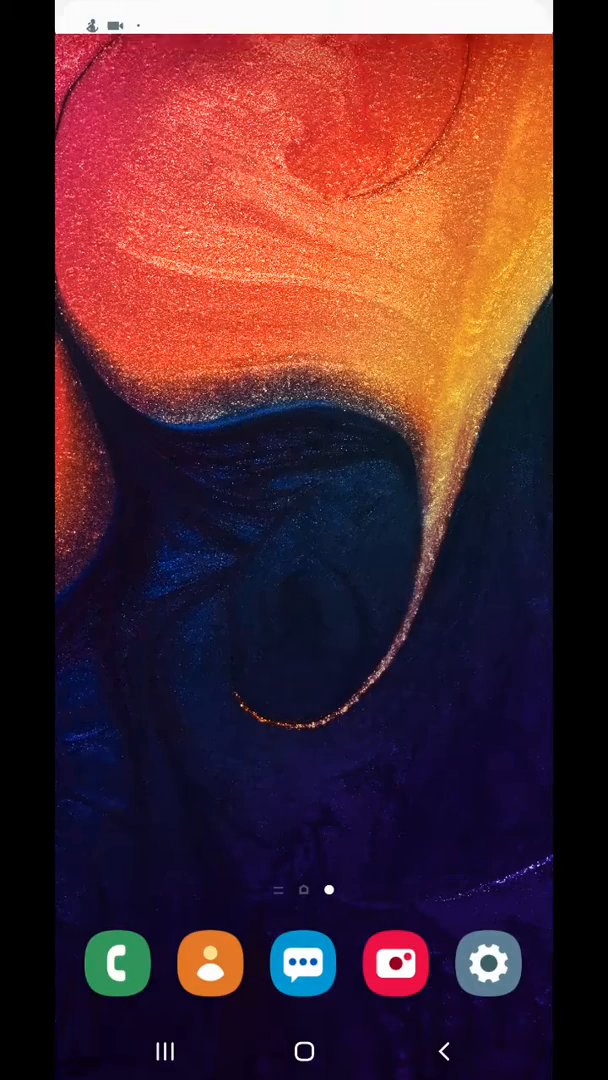
pyautogui.click(488, 963)
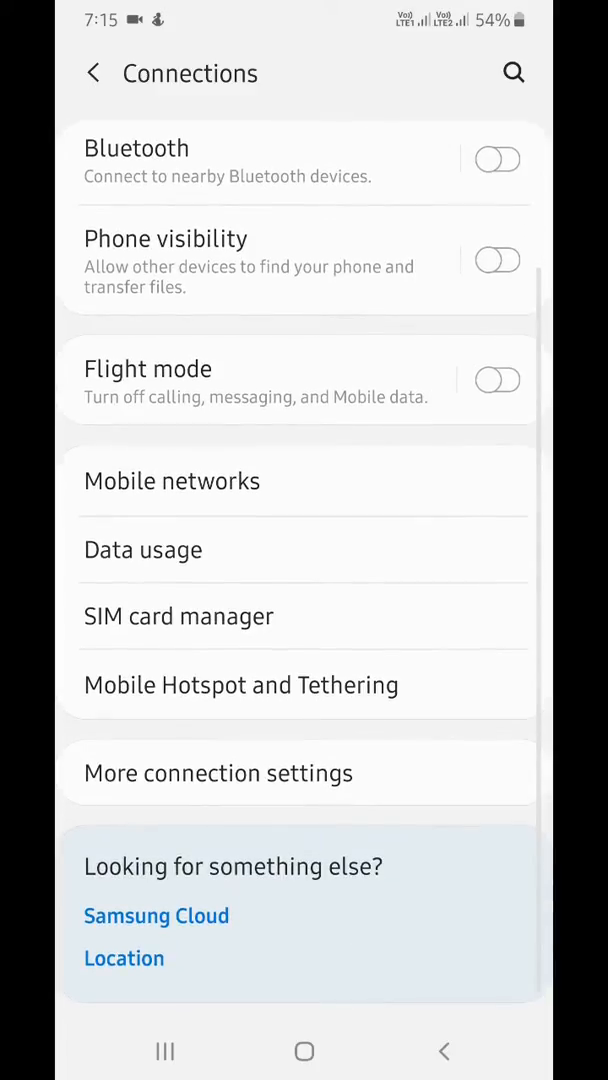
pyautogui.click(143, 549)
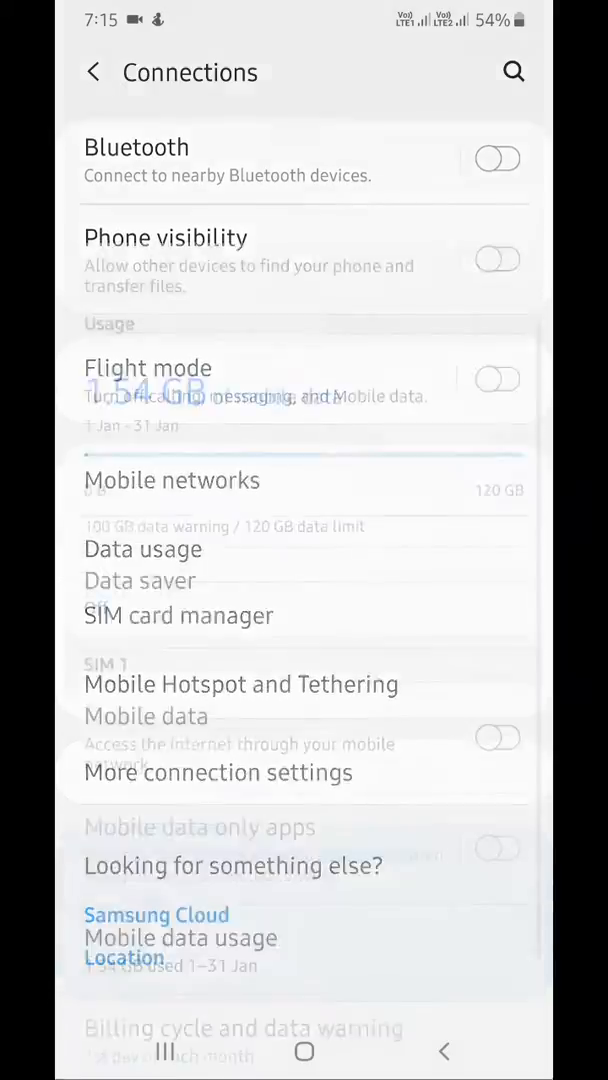
pyautogui.click(142, 549)
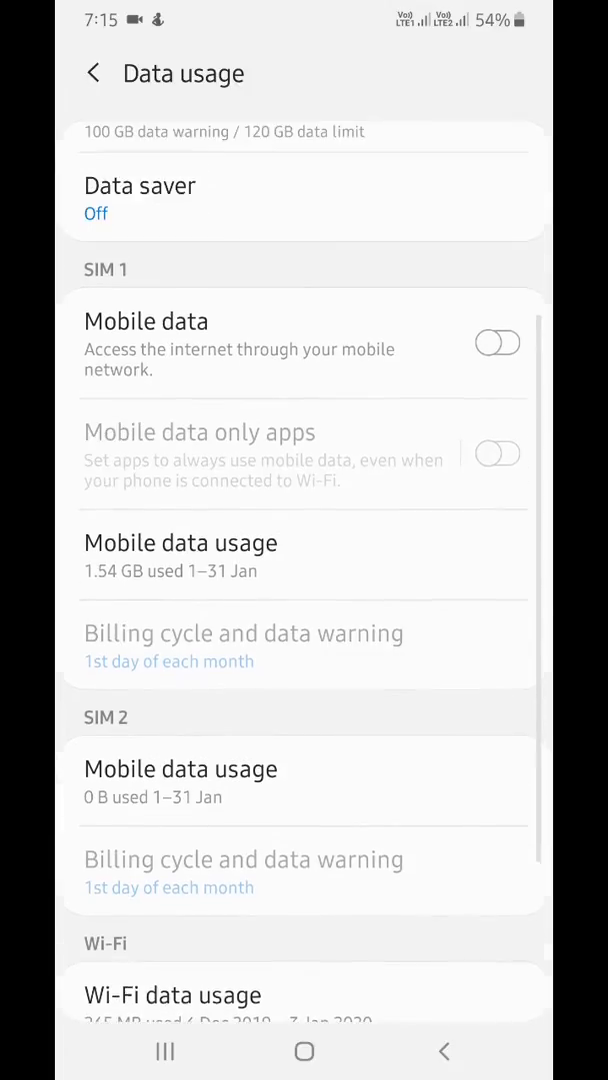
# Review SIM 1 per-app mobile data usage, including Instagram's breakdown, then return to the overview
pyautogui.click(180, 543)
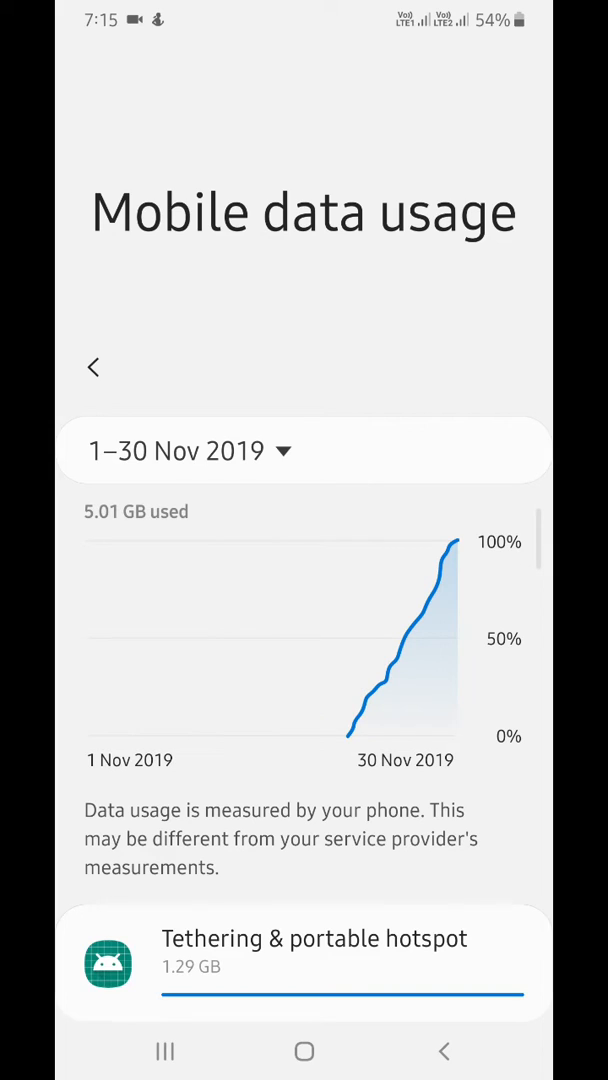
pyautogui.scroll(-3)
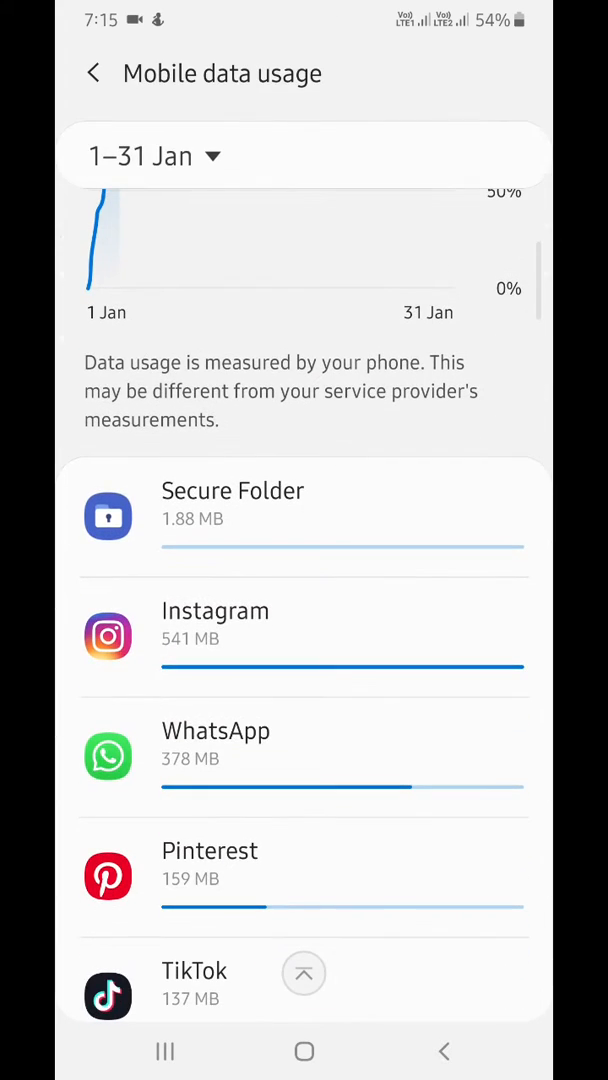
pyautogui.scroll(-3)
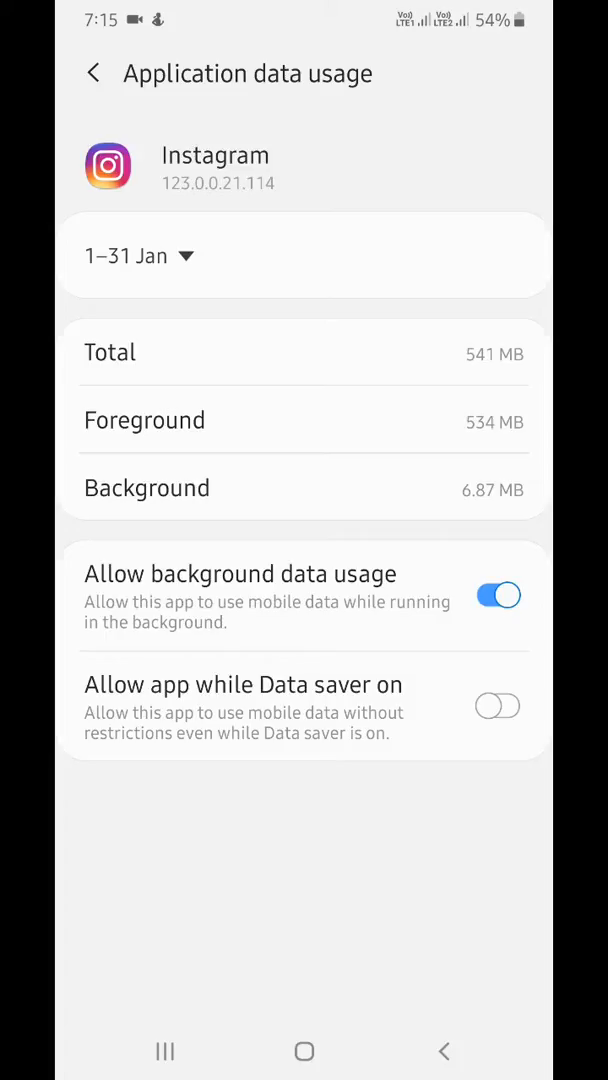
pyautogui.click(92, 73)
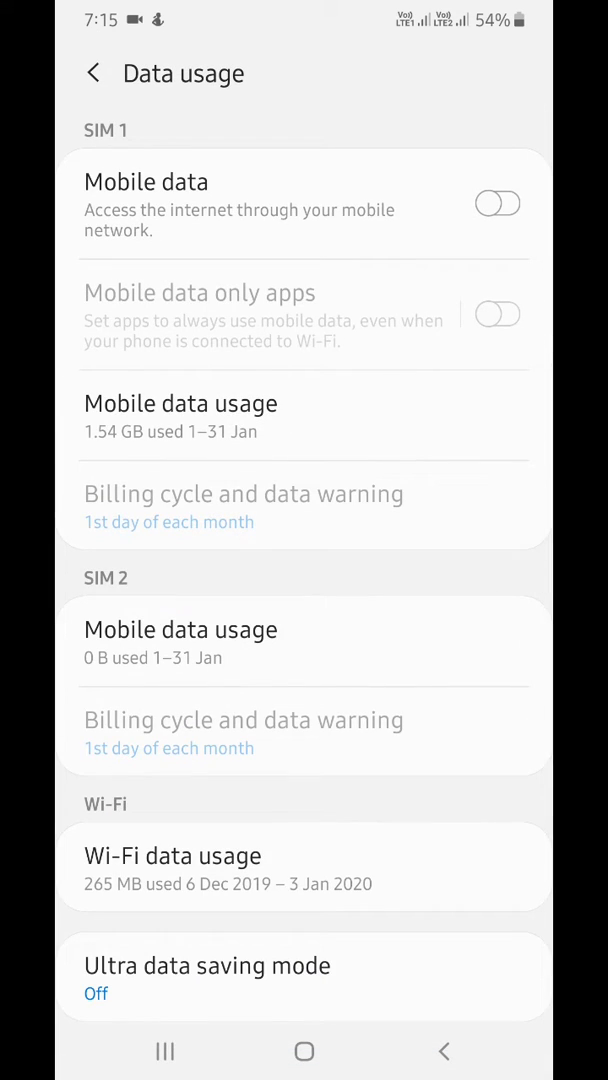
# Show per-app Wi-Fi data usage: 548 MB from 25 Nov to 23 Dec 2019
pyautogui.click(172, 856)
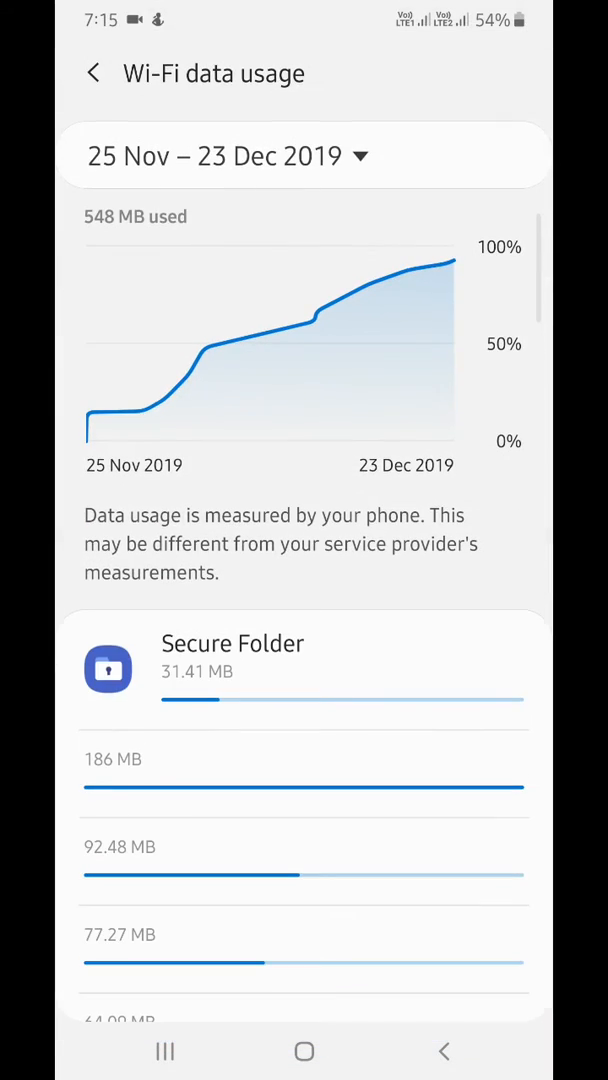
pyautogui.scroll(-3)
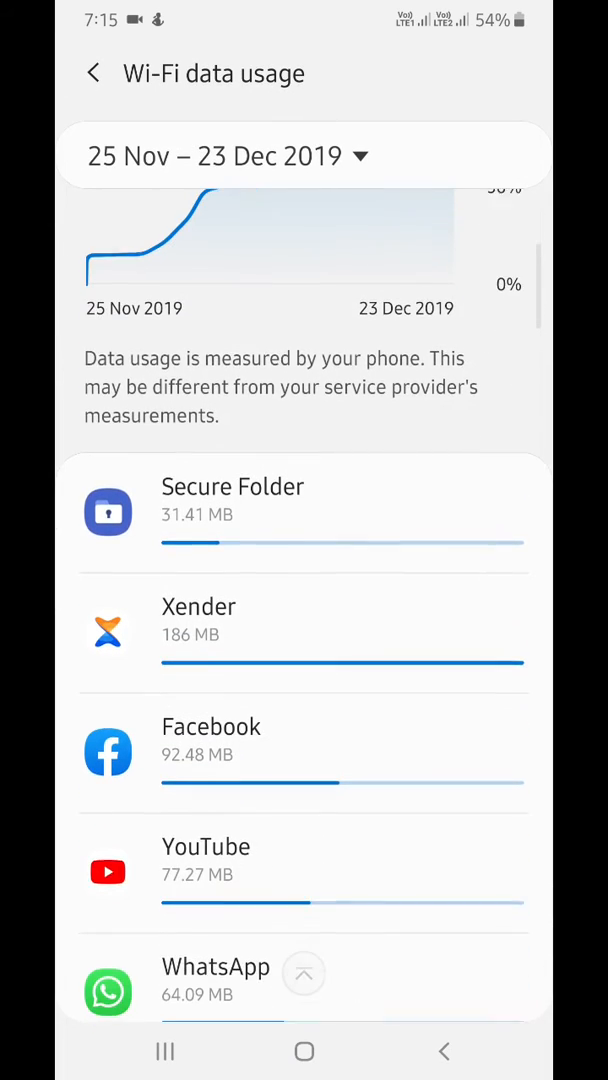
pyautogui.scroll(-3)
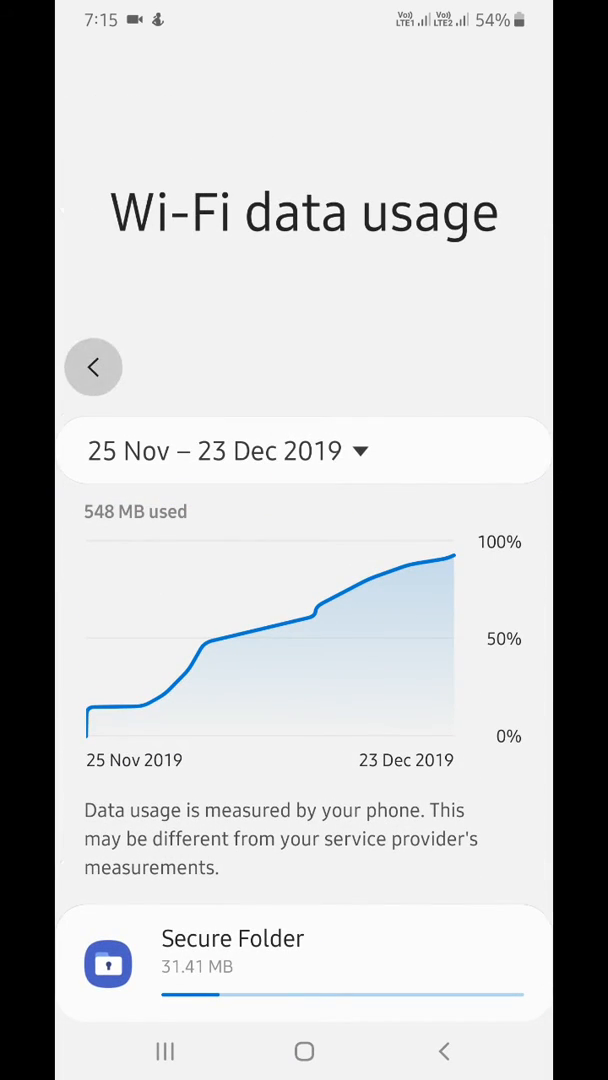
# Go back through the 1.54 GB Data usage overview to the Connections menu
pyautogui.click(93, 366)
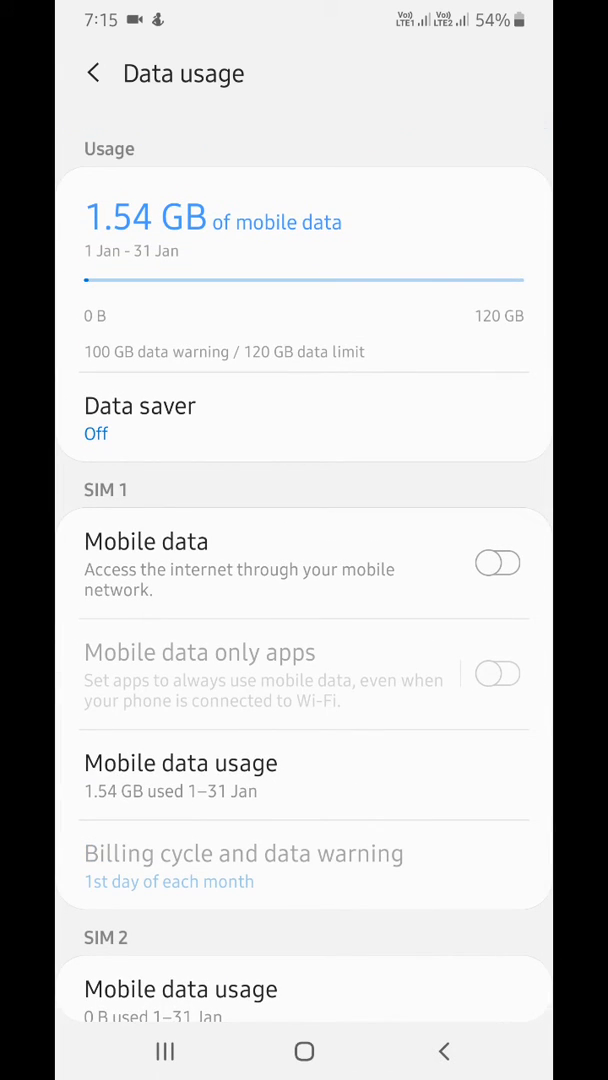
pyautogui.click(92, 73)
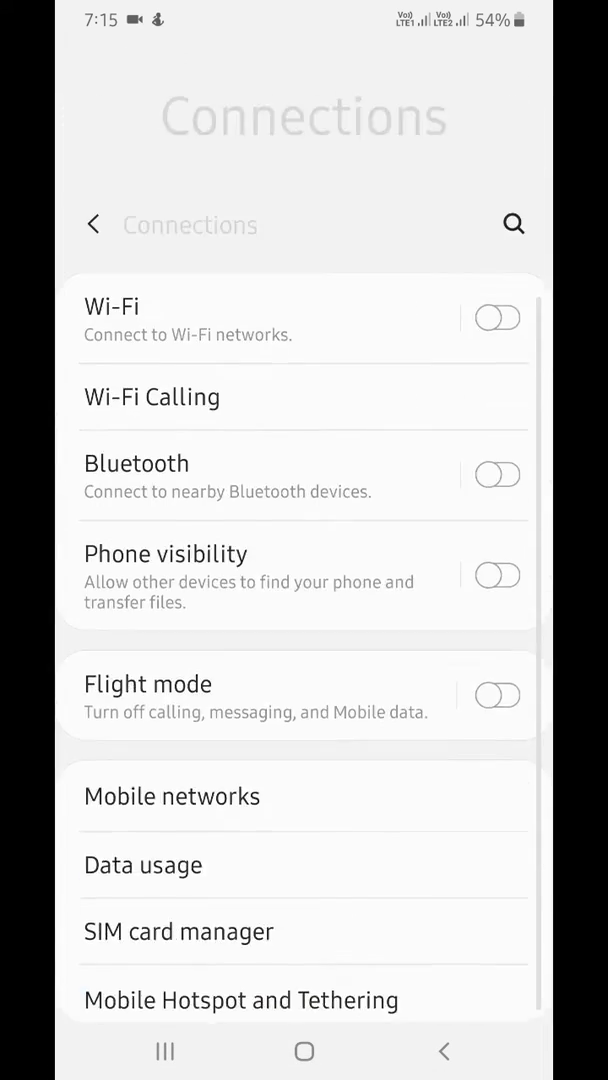